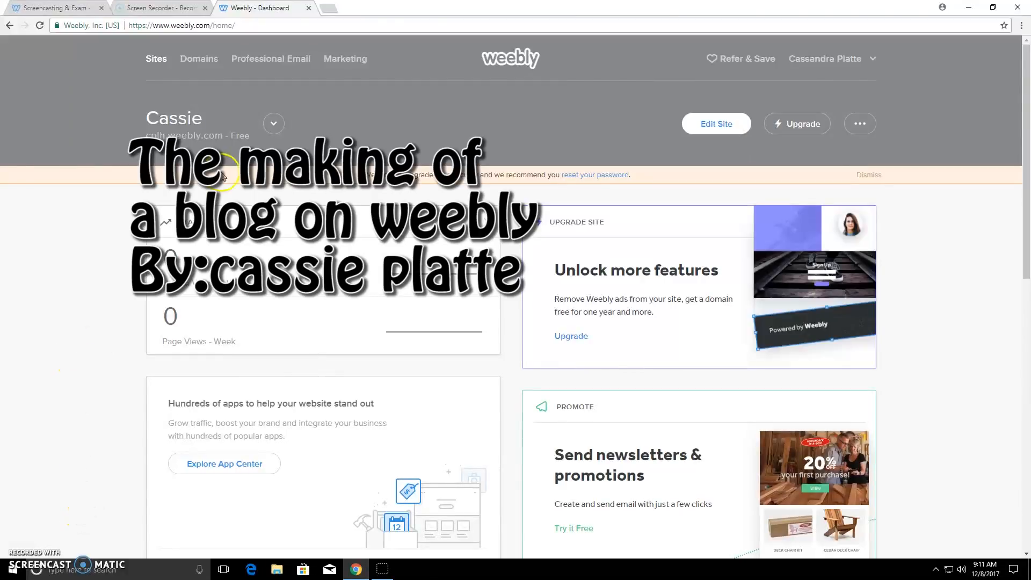
- Add a new site from the dashboard's site list
{"action": "left_click", "coordinate": [273, 124]}
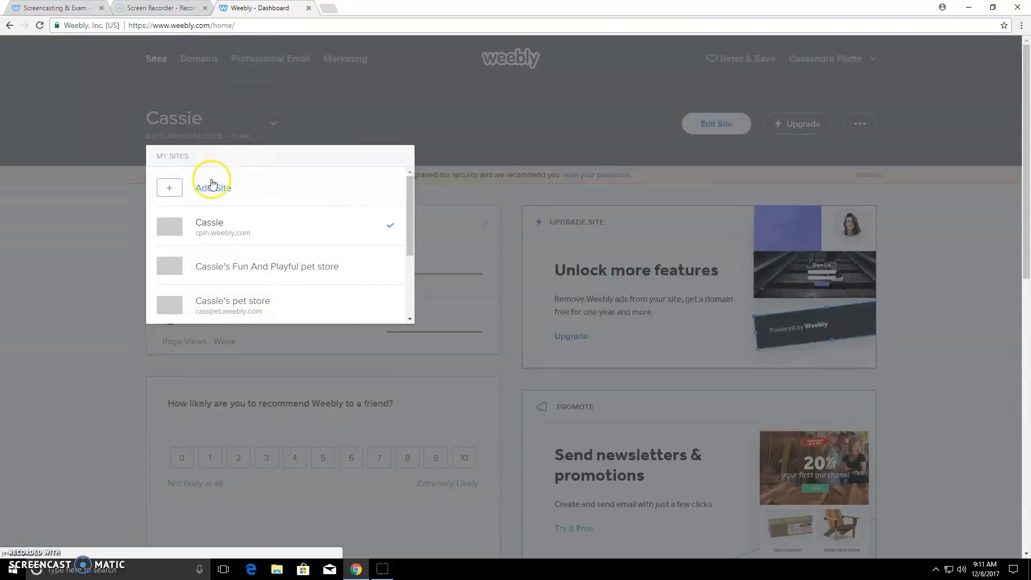
{"action": "left_click", "coordinate": [212, 187]}
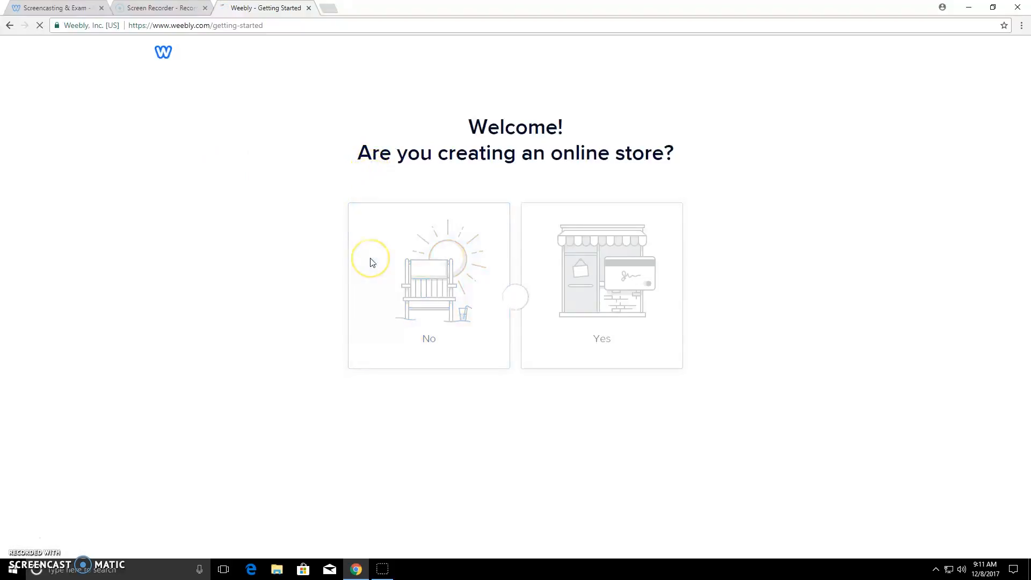
- Mark the site as not an online store and preview the Delicious blog theme
{"action": "left_click", "coordinate": [428, 286]}
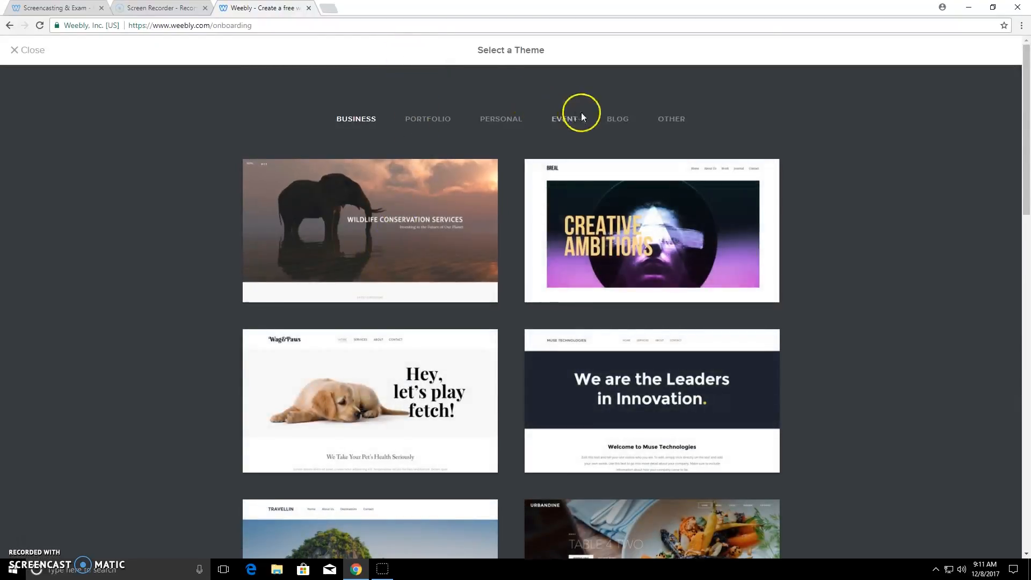
{"action": "left_click", "coordinate": [618, 118]}
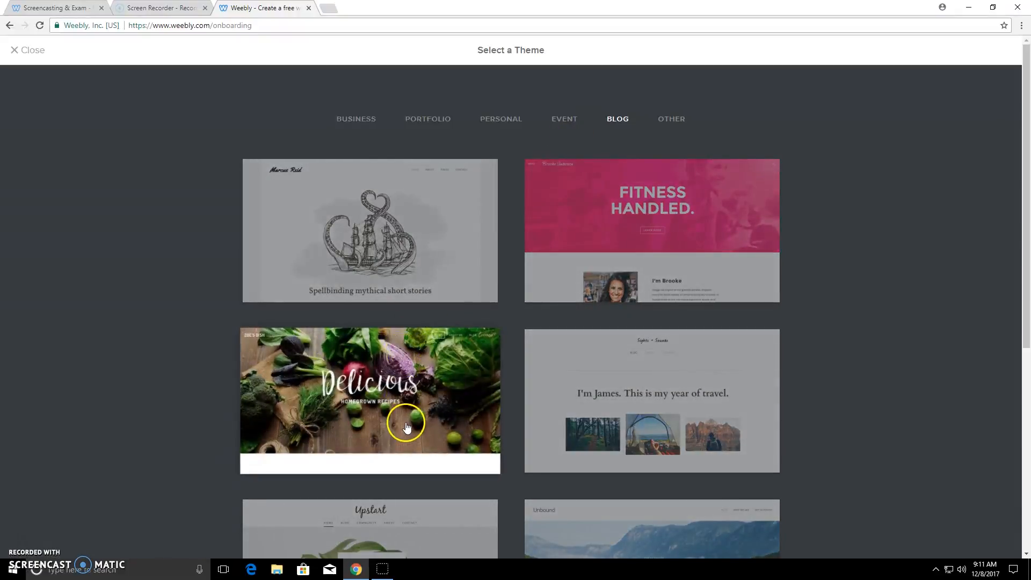
{"action": "scroll", "scroll_direction": "down", "scroll_amount": 3}
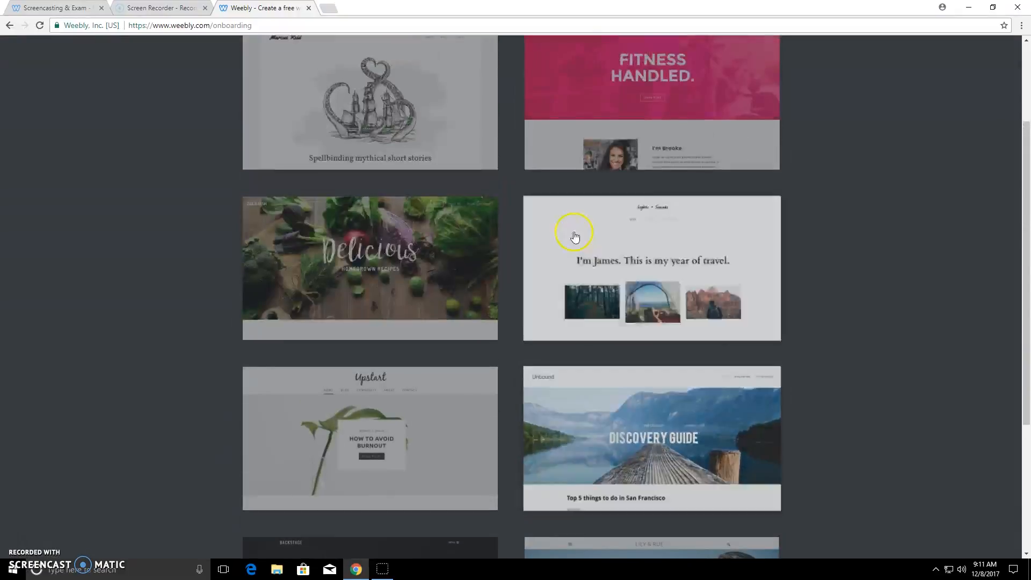
{"action": "left_click", "coordinate": [650, 267]}
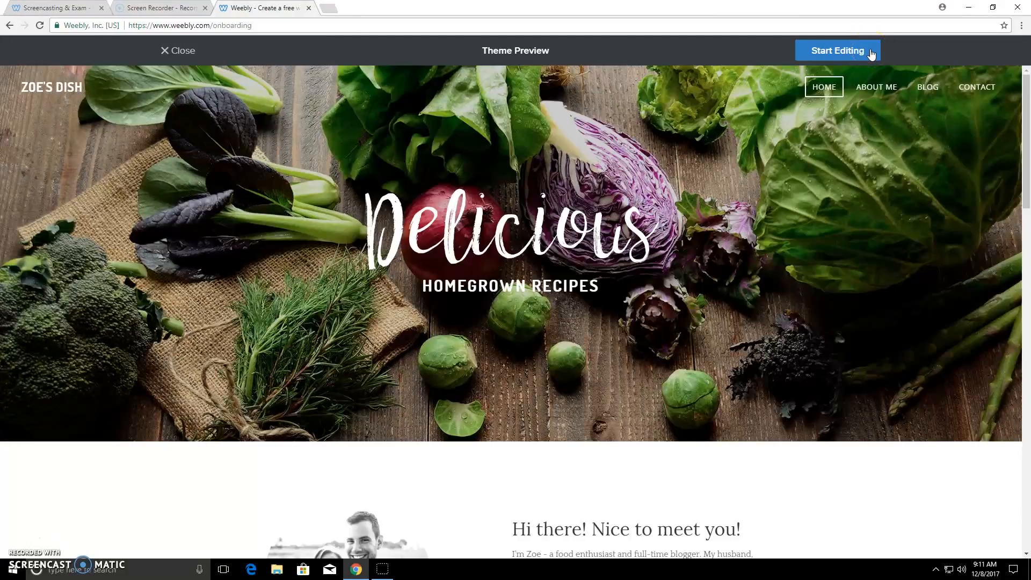
- Start editing with the Delicious theme and dismiss the website domain prompt
{"action": "left_click", "coordinate": [837, 51]}
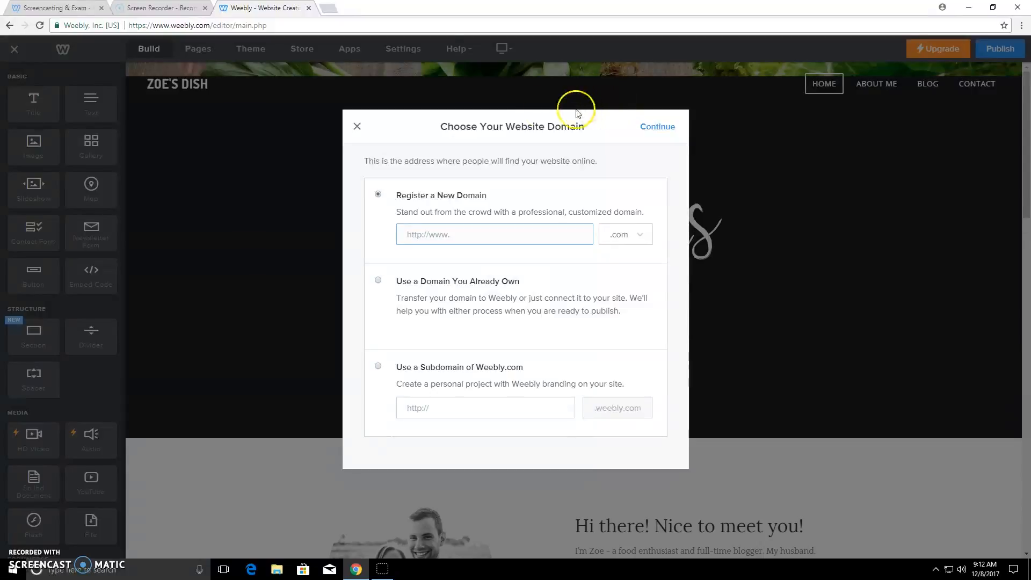
{"action": "left_click", "coordinate": [358, 126]}
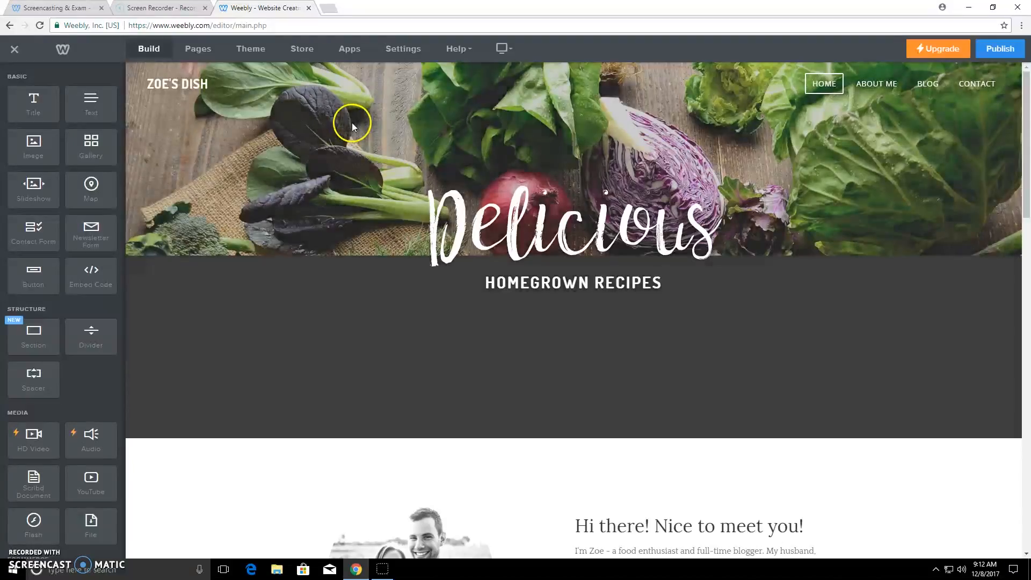
- Retitle the site CASSIE DISH and bring up the header background replacement picker
{"action": "left_click", "coordinate": [178, 84]}
{"action": "type", "text": "CASSI"}
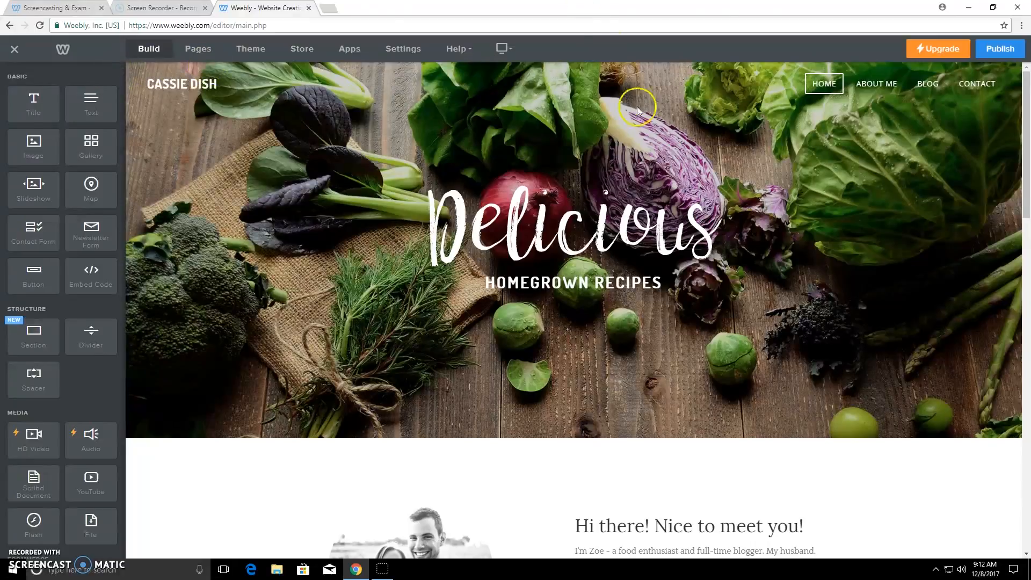
{"action": "left_click", "coordinate": [637, 107]}
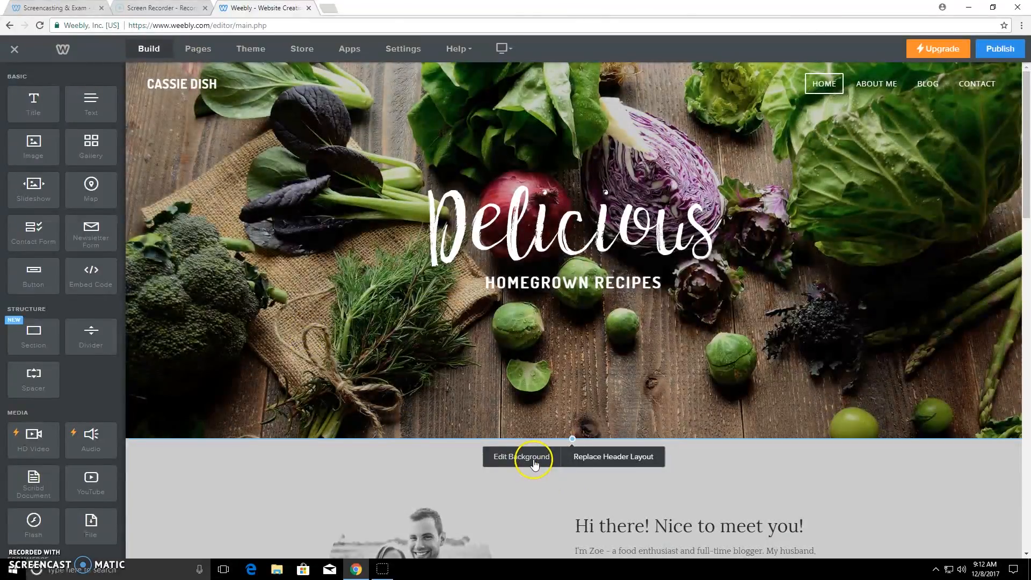
{"action": "left_click", "coordinate": [521, 457]}
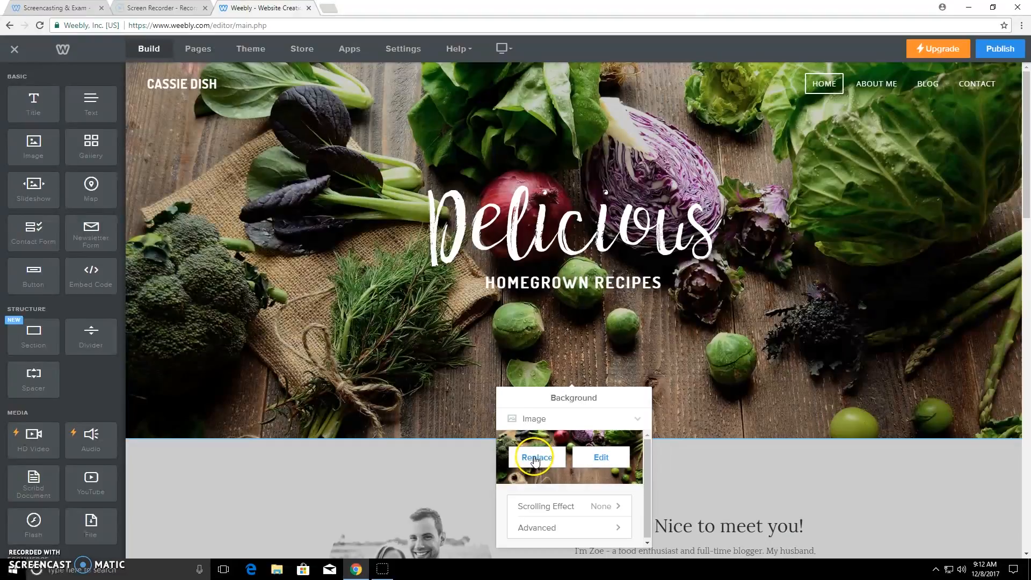
{"action": "left_click", "coordinate": [536, 457]}
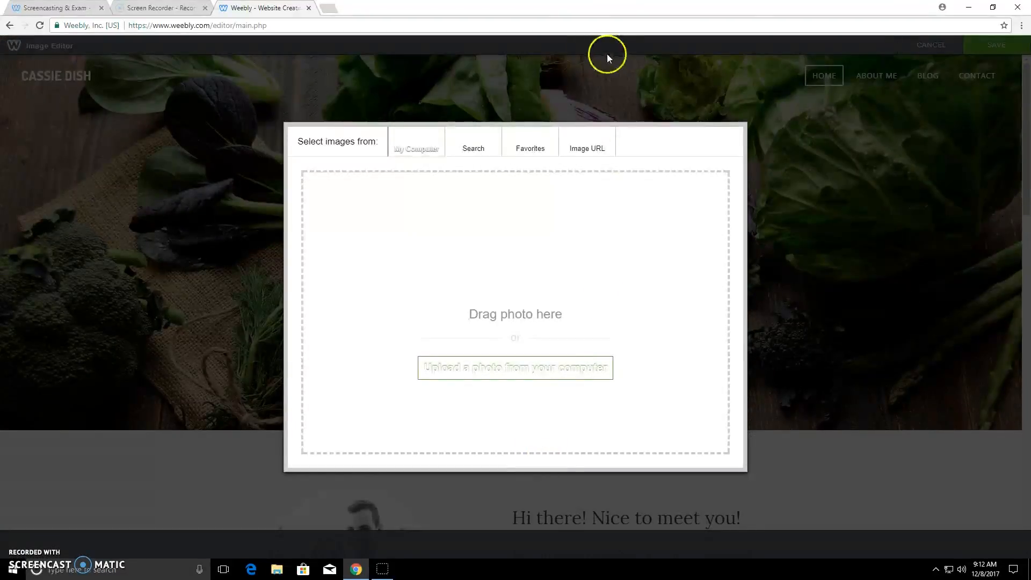
- Search free stock photos for 'bakery' and use the iced sprinkle cookie photo as header background
{"action": "left_click", "coordinate": [472, 143]}
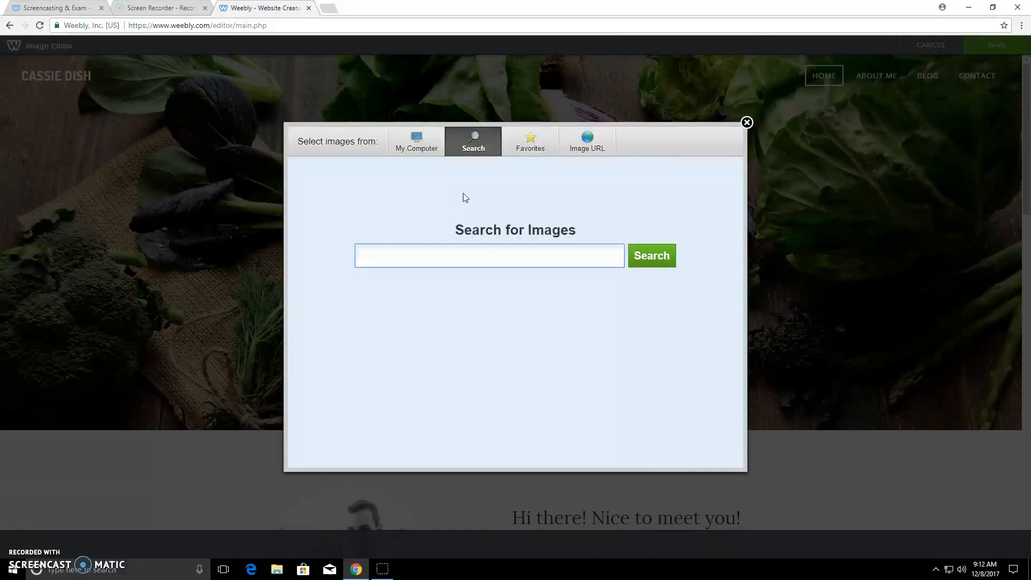
{"action": "type", "text": "bakery"}
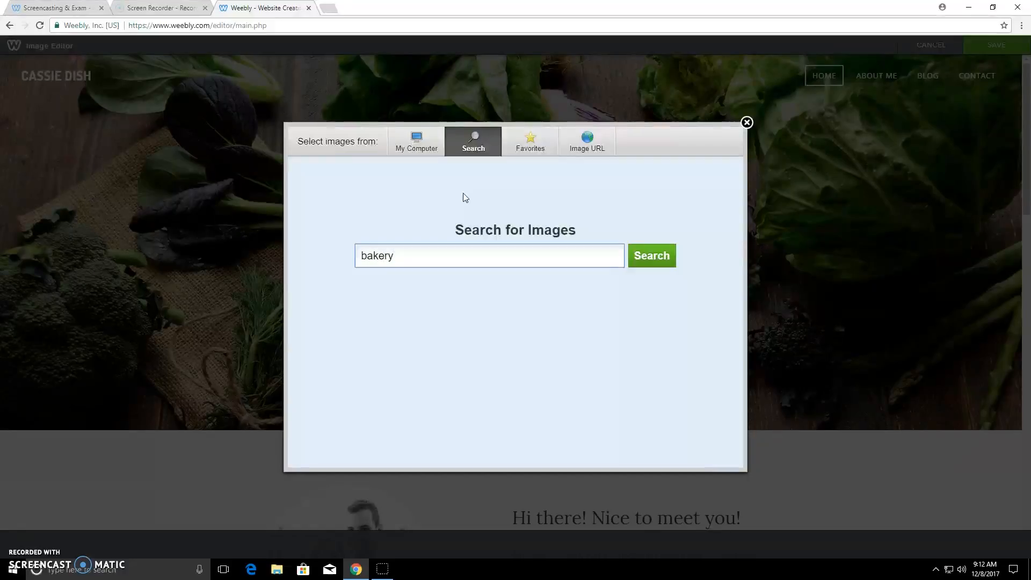
{"action": "left_click", "coordinate": [650, 255]}
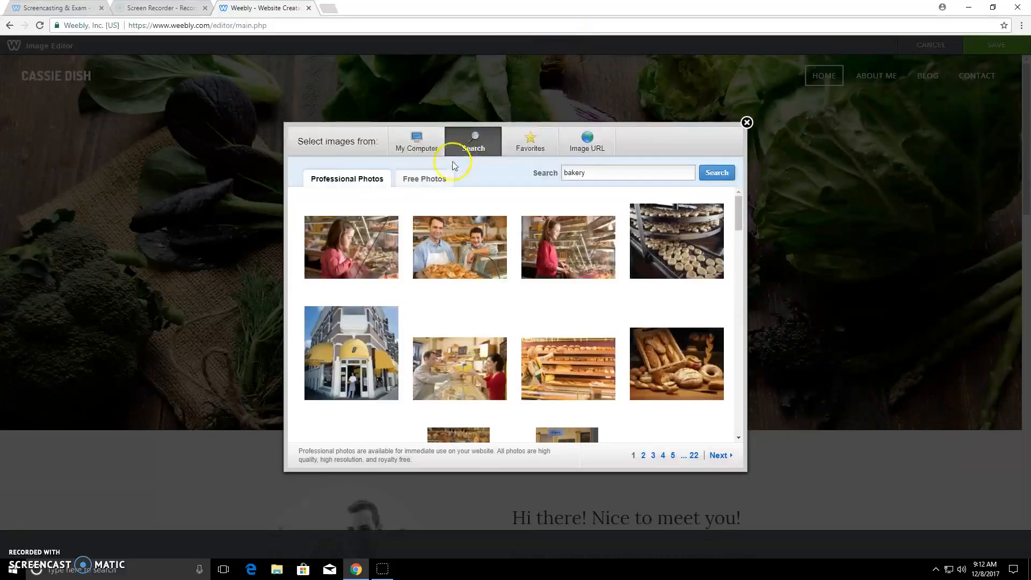
{"action": "left_click", "coordinate": [424, 178]}
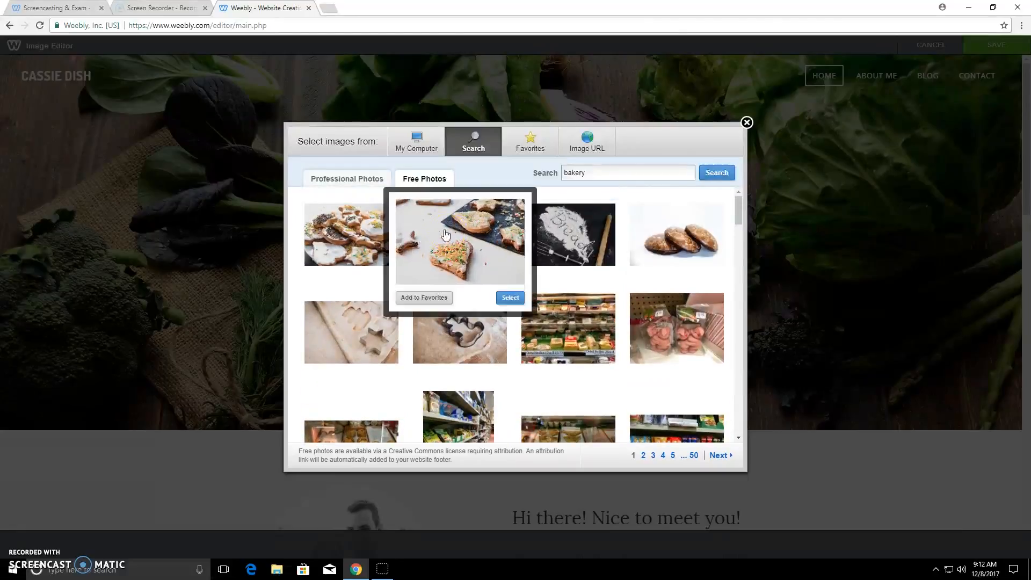
{"action": "left_click", "coordinate": [510, 297]}
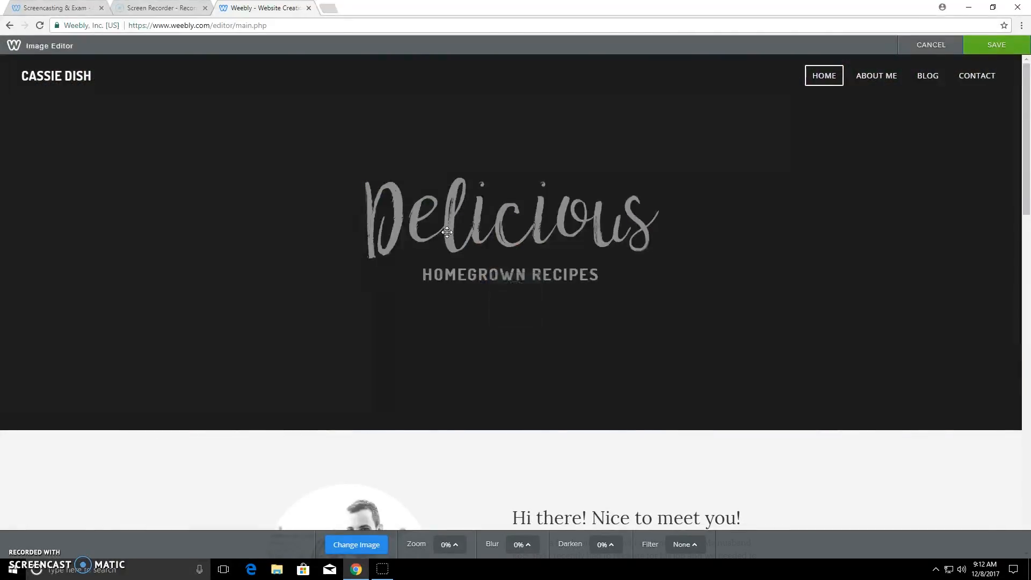
{"action": "left_click", "coordinate": [356, 544]}
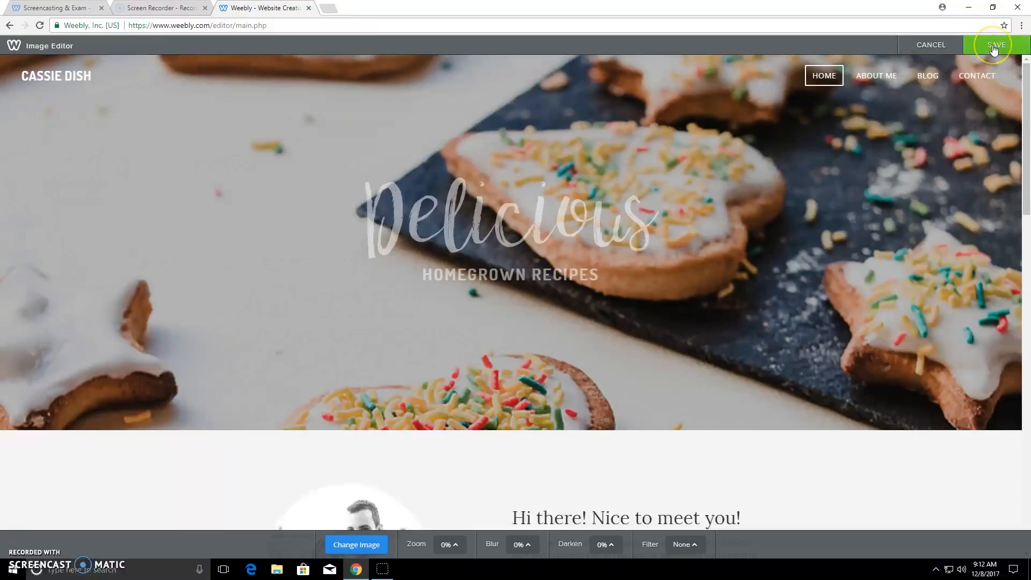
- Save the cookie background and change the header subtitle to HOMEMADE DISHES
{"action": "left_click", "coordinate": [996, 45]}
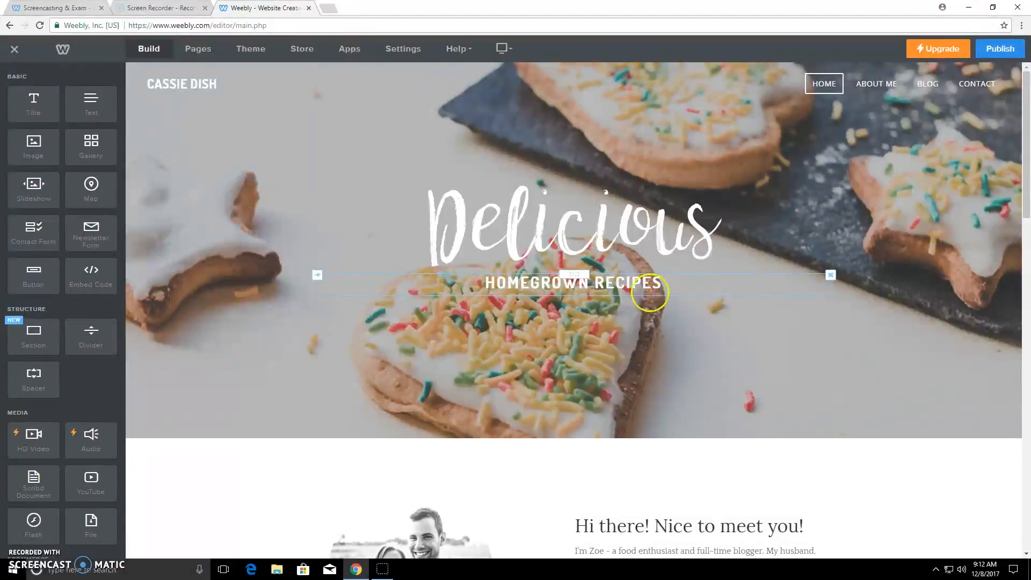
{"action": "left_click", "coordinate": [572, 283]}
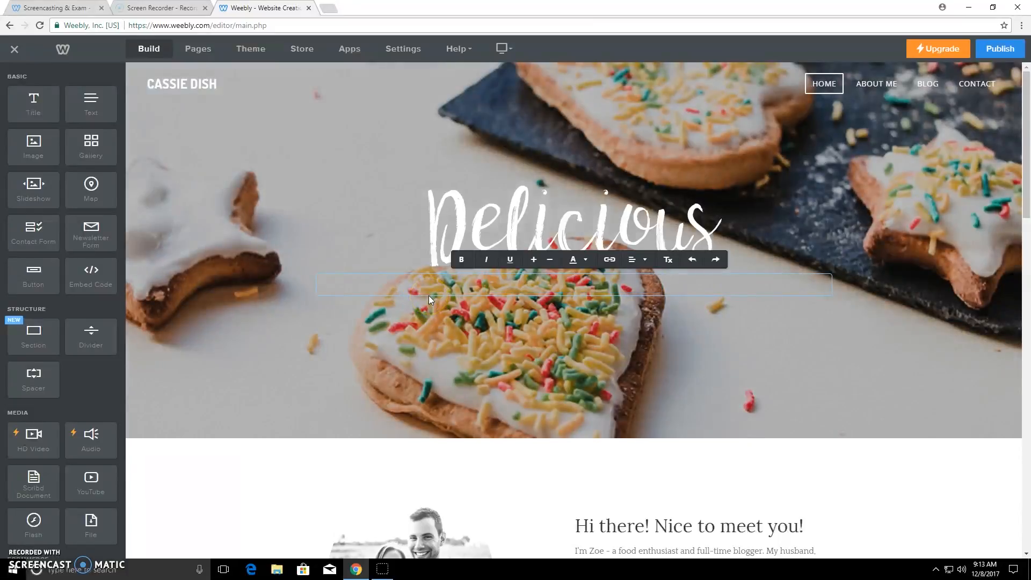
{"action": "type", "text": "HOMA"}
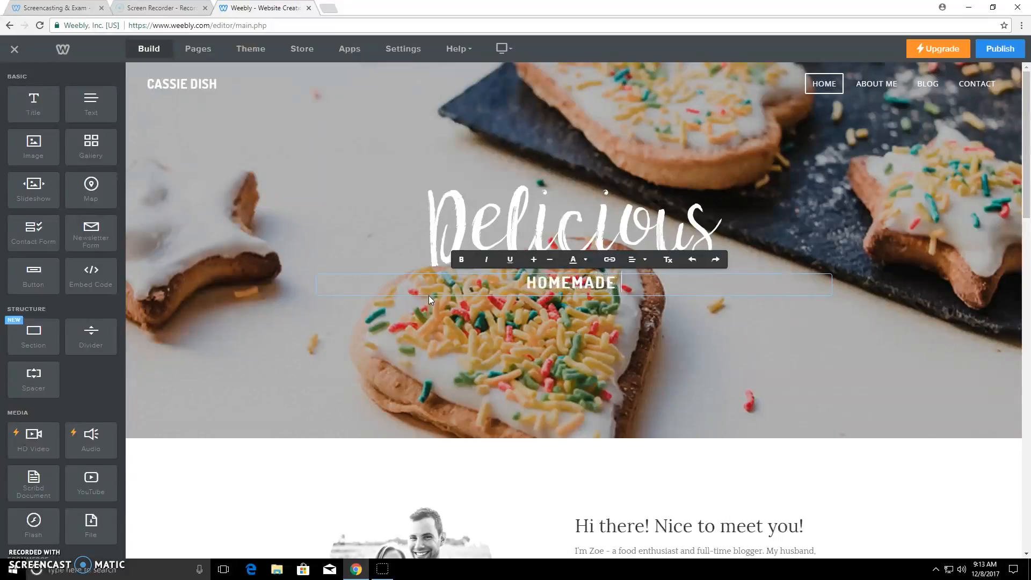
{"action": "type", "text": "D"}
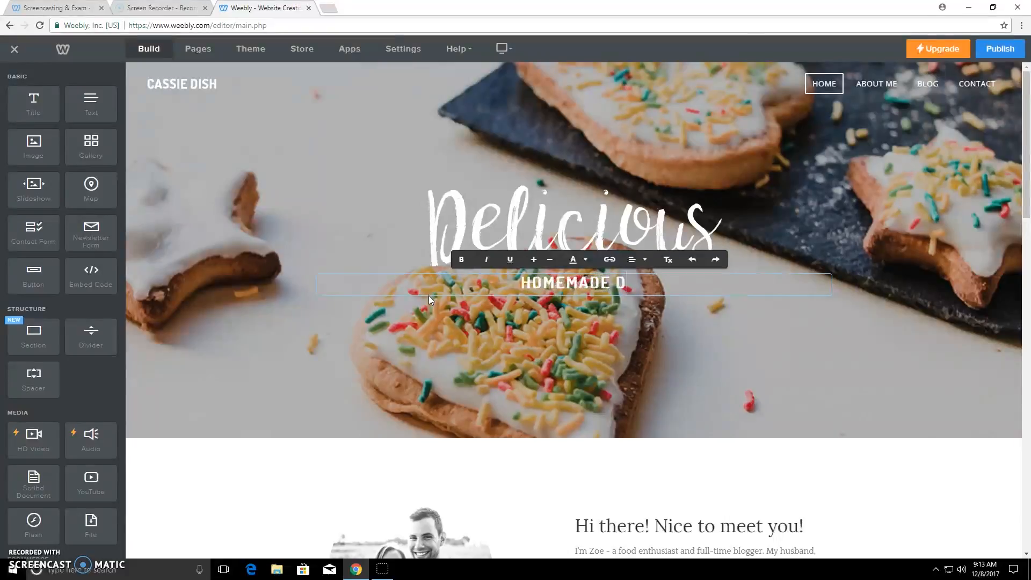
{"action": "type", "text": "ISHES"}
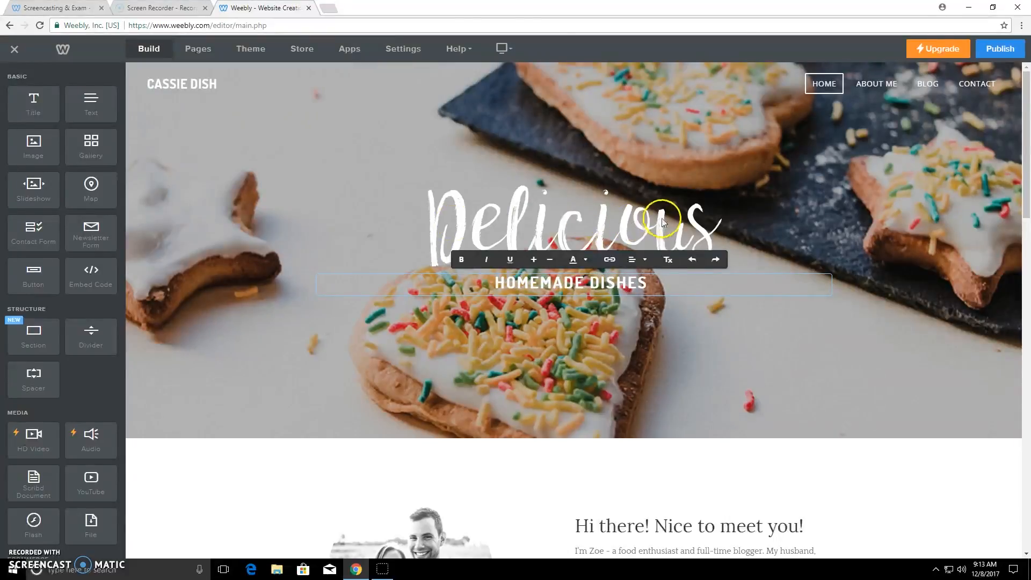
{"action": "left_click", "coordinate": [350, 127]}
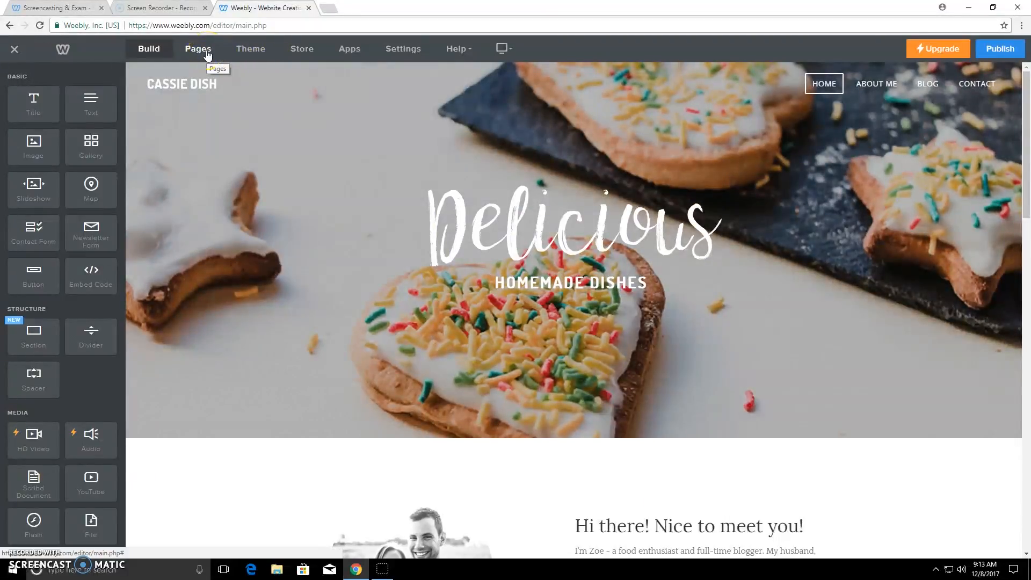
- Delete the Contact page from the Pages list and confirm
{"action": "left_click", "coordinate": [197, 48]}
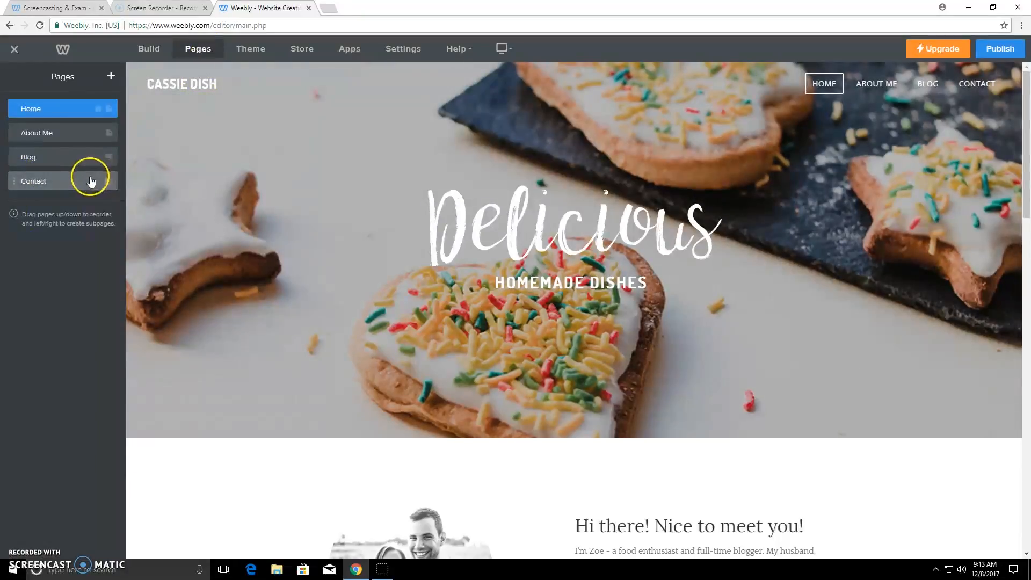
{"action": "left_click", "coordinate": [33, 181]}
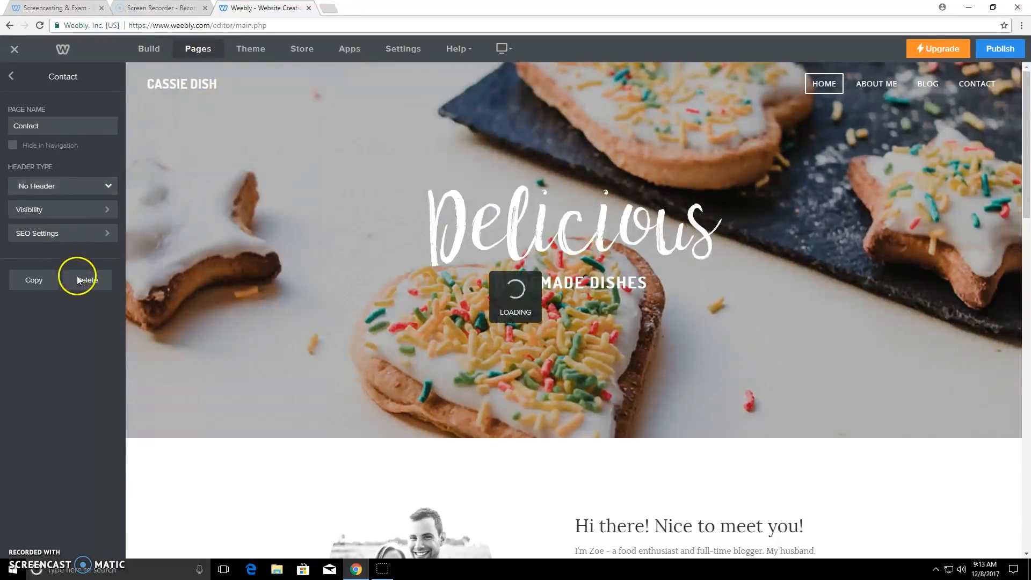
{"action": "left_click", "coordinate": [85, 279]}
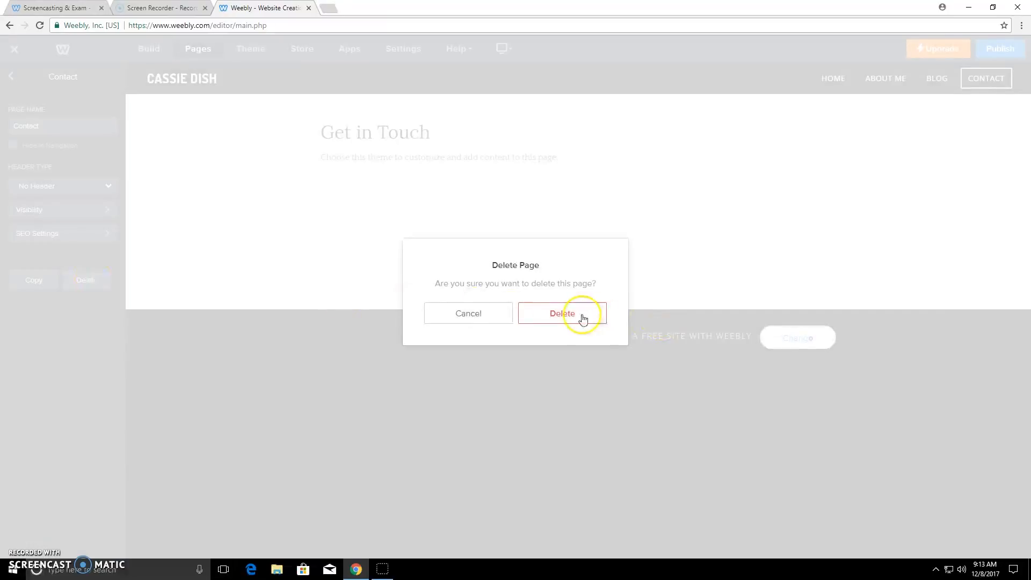
{"action": "left_click", "coordinate": [563, 313]}
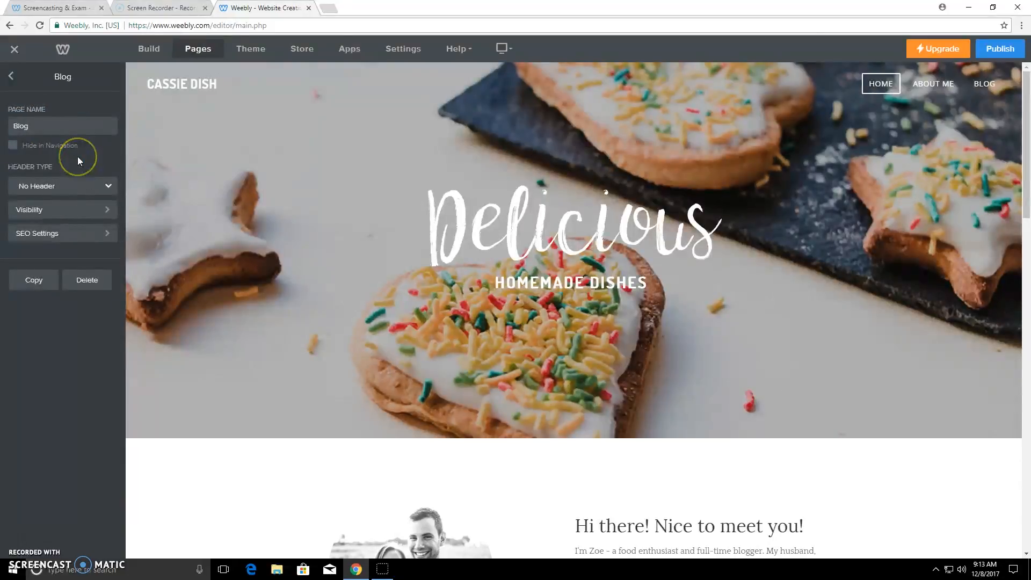
- Go to the Blog page and start a blank new post
{"action": "left_click", "coordinate": [984, 84]}
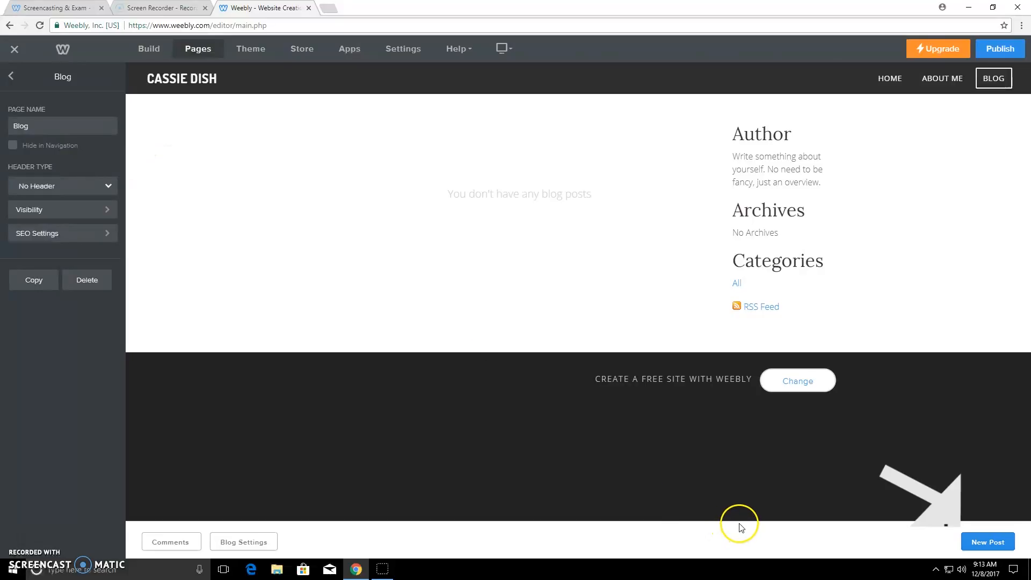
{"action": "mouse_move", "coordinate": [961, 539]}
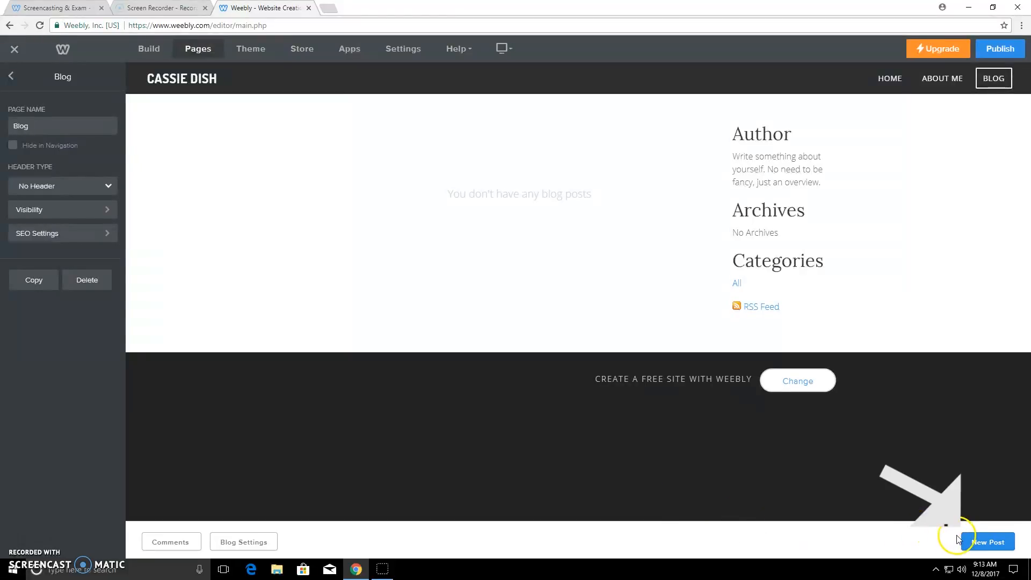
{"action": "left_click", "coordinate": [149, 48]}
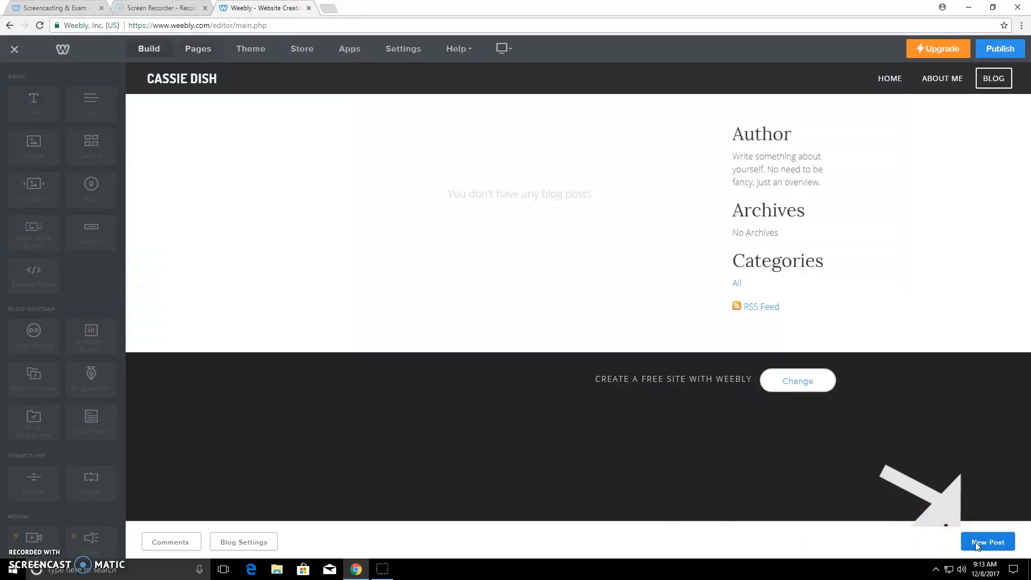
{"action": "left_click", "coordinate": [987, 541]}
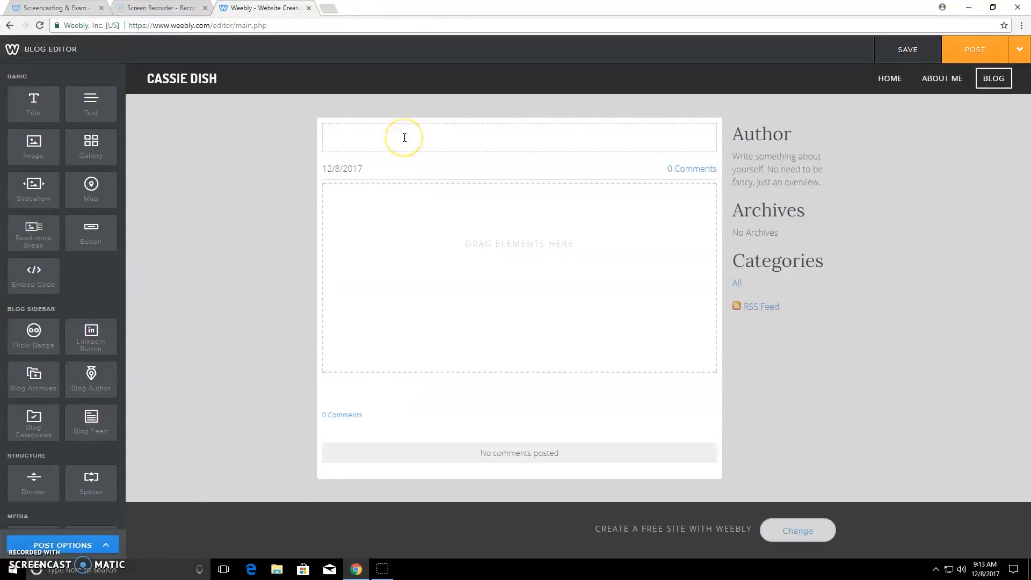
- Title the post 'Brownies' and add a text block to the body
{"action": "type", "text": "Brownie"}
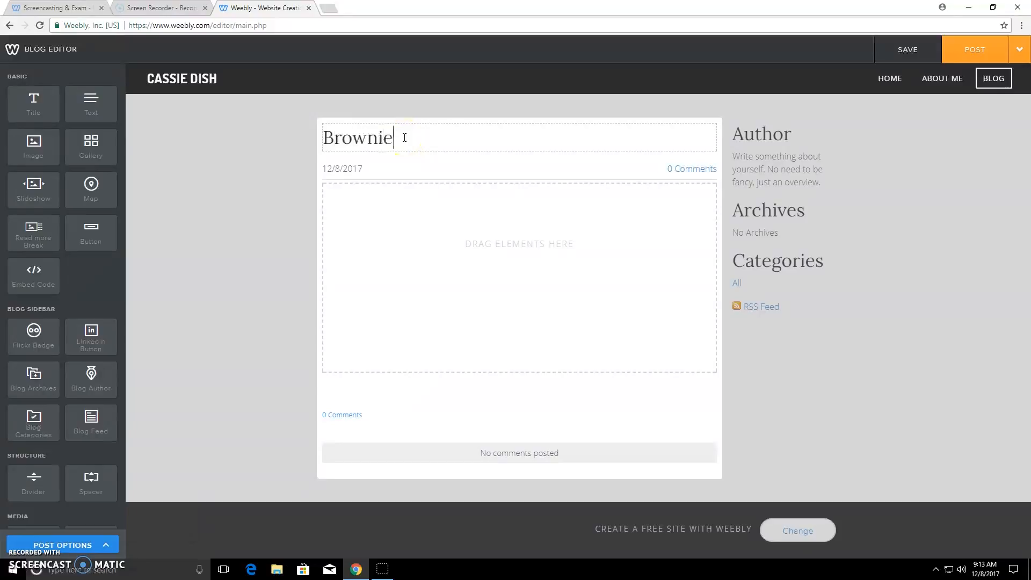
{"action": "type", "text": "s"}
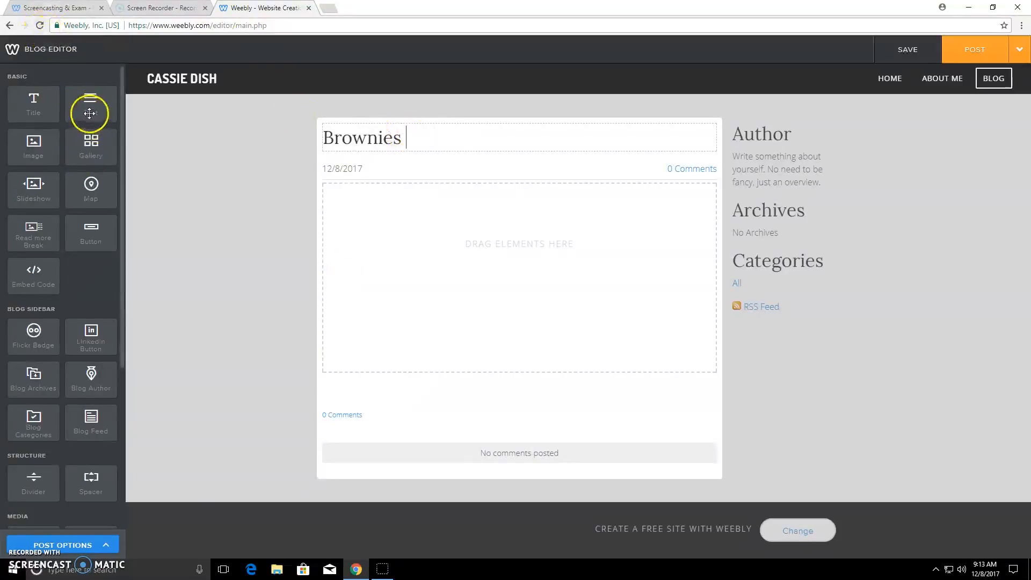
{"action": "left_click_drag", "start_coordinate": [90, 104], "coordinate": [355, 210]}
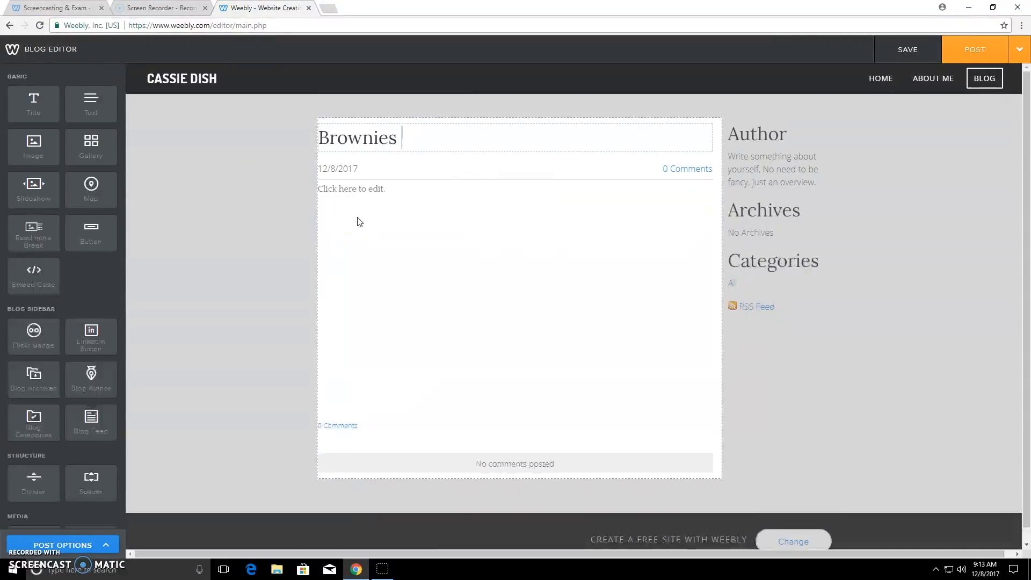
- Write 'These brownies are delicious' in the text block
{"action": "left_click", "coordinate": [352, 189]}
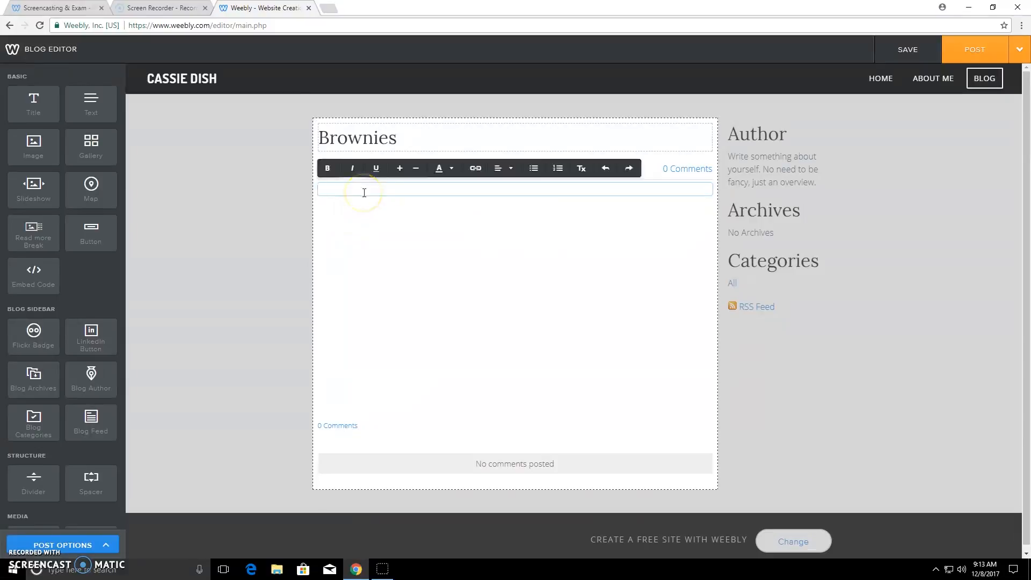
{"action": "type", "text": "These"}
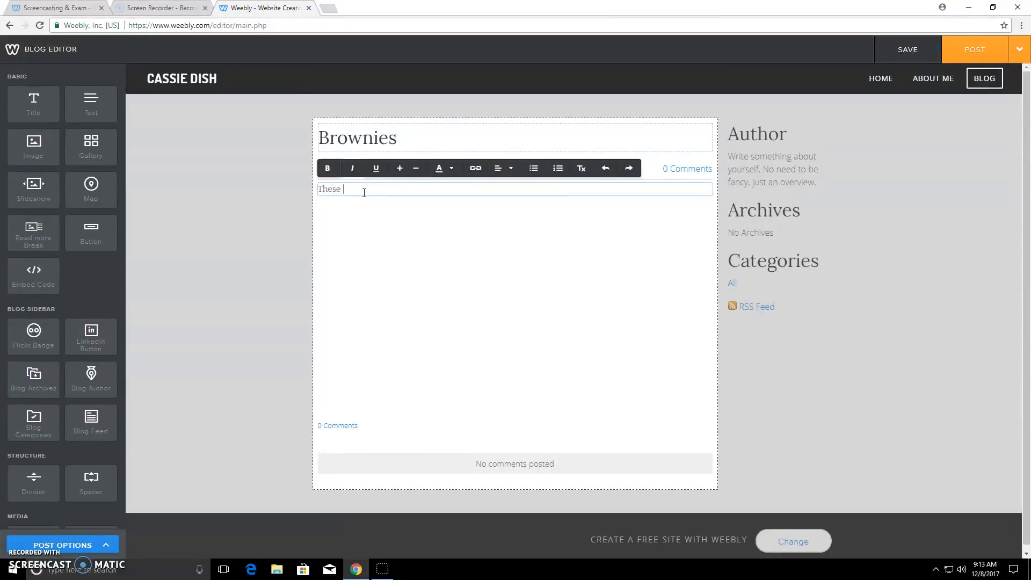
{"action": "type", "text": "brownies"}
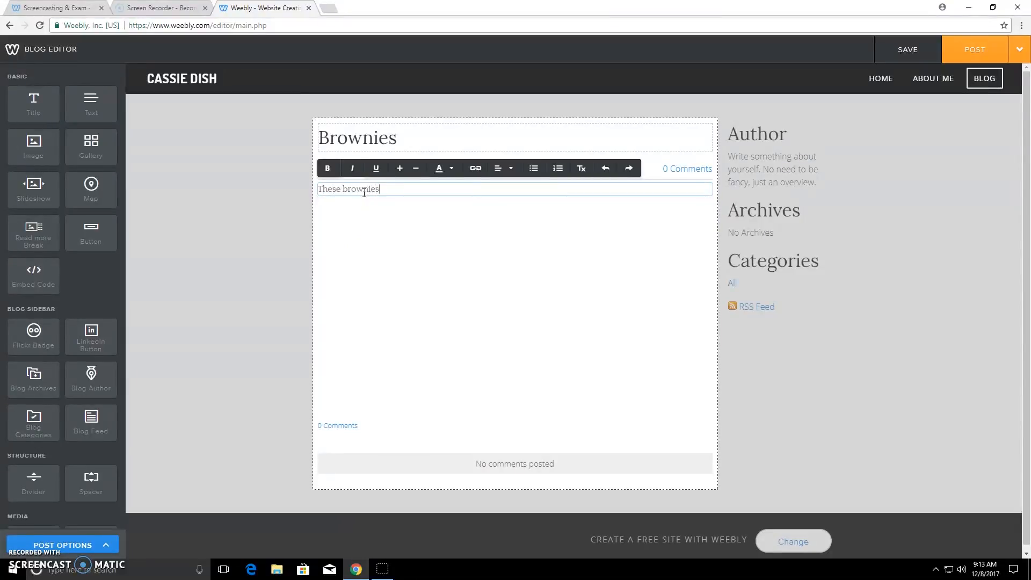
{"action": "type", "text": "are"}
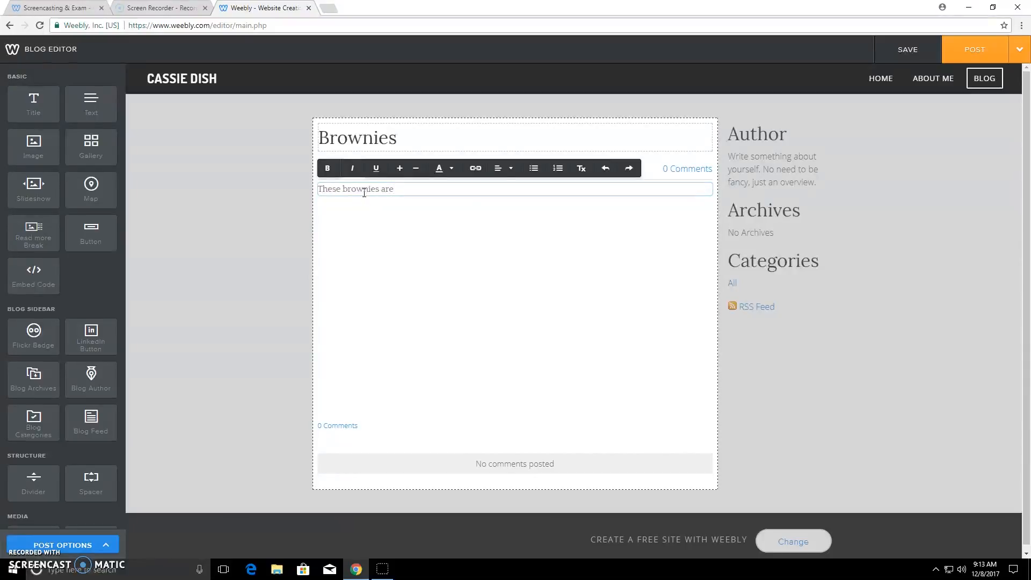
{"action": "type", "text": "del"}
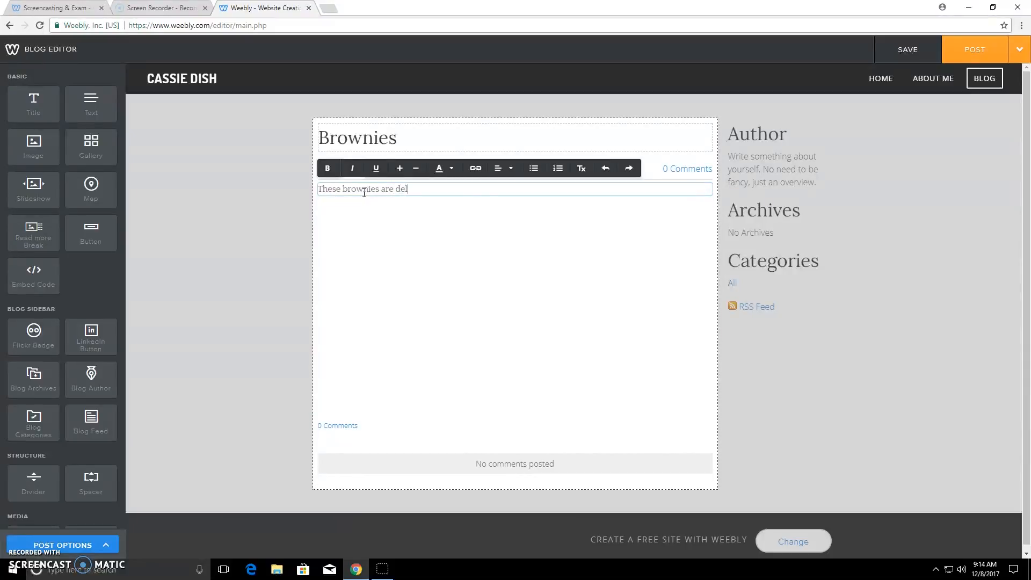
{"action": "type", "text": "icious"}
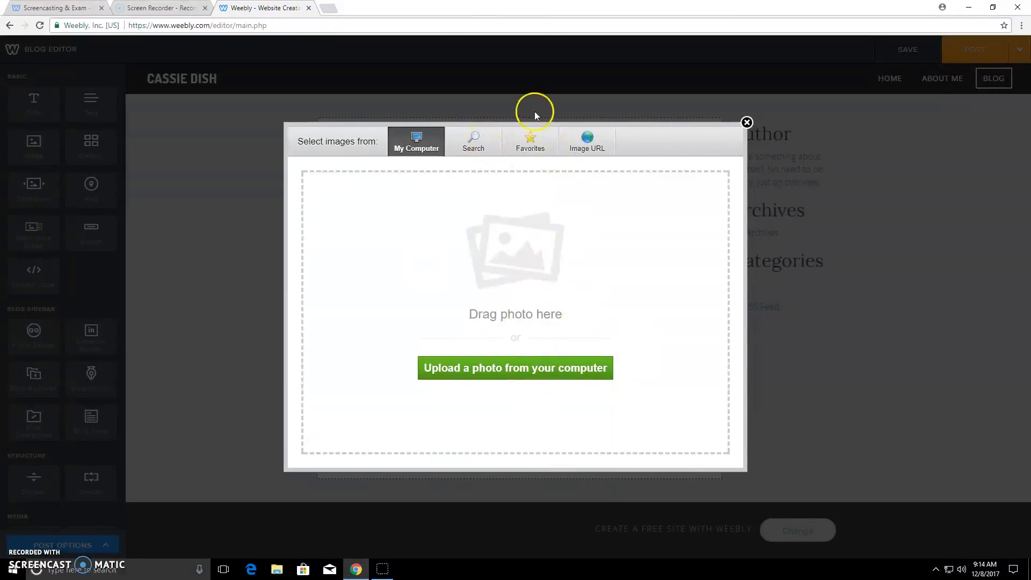
- Search stock photos for 'brownies', leave the paid checkout, and show free results
{"action": "left_click", "coordinate": [473, 140]}
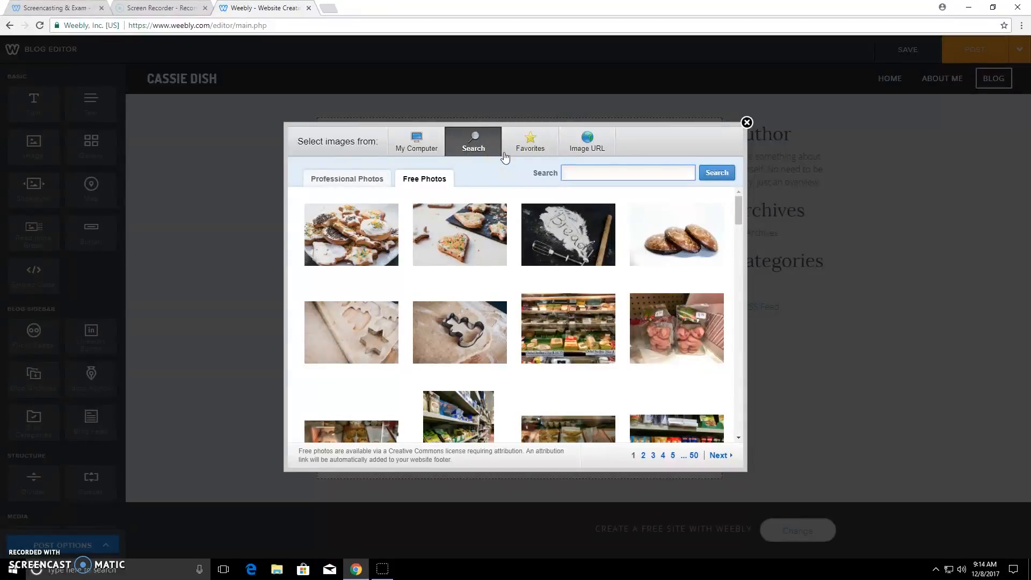
{"action": "type", "text": "brownies"}
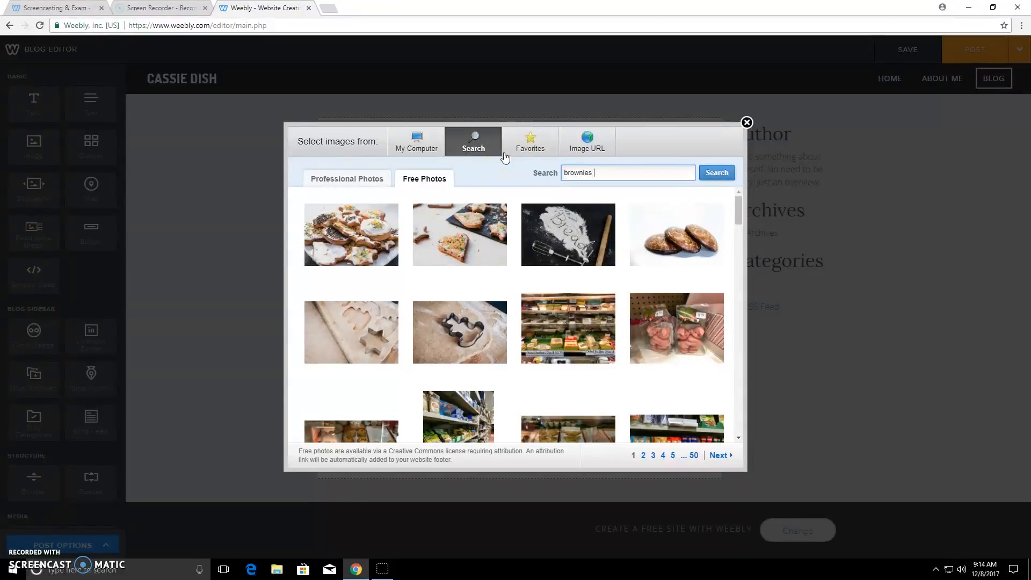
{"action": "left_click", "coordinate": [346, 179]}
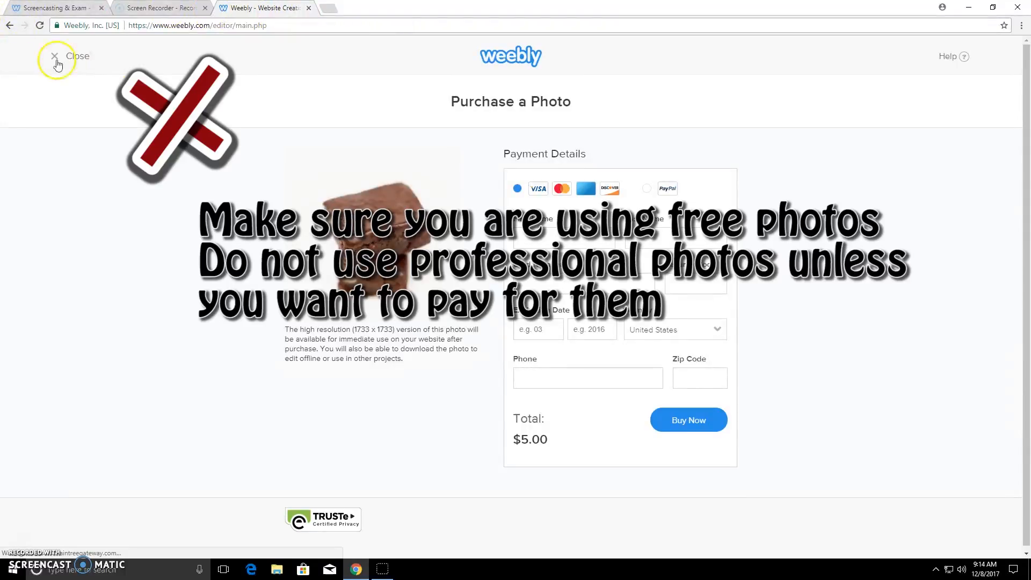
{"action": "left_click", "coordinate": [55, 56]}
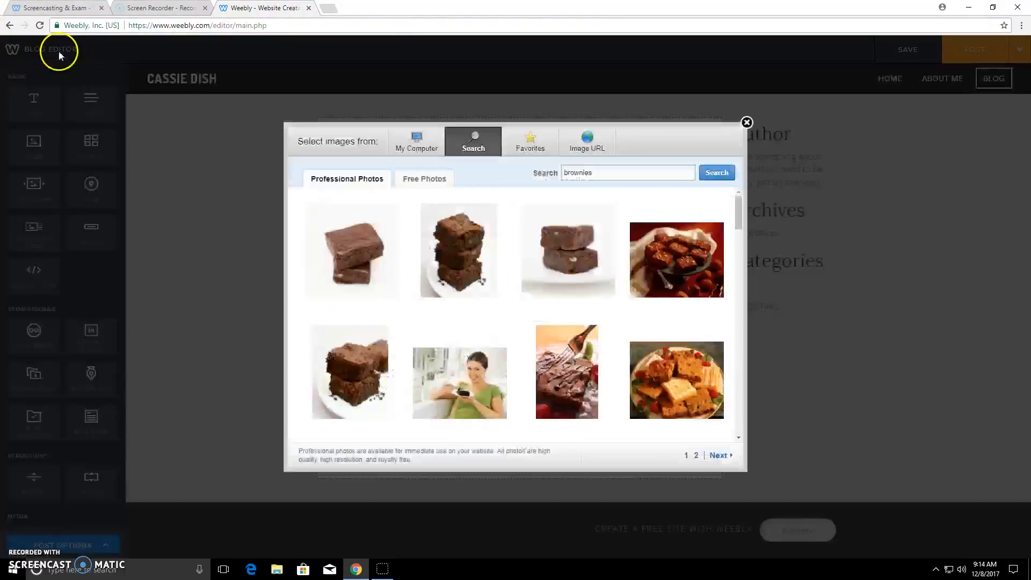
{"action": "left_click", "coordinate": [424, 178]}
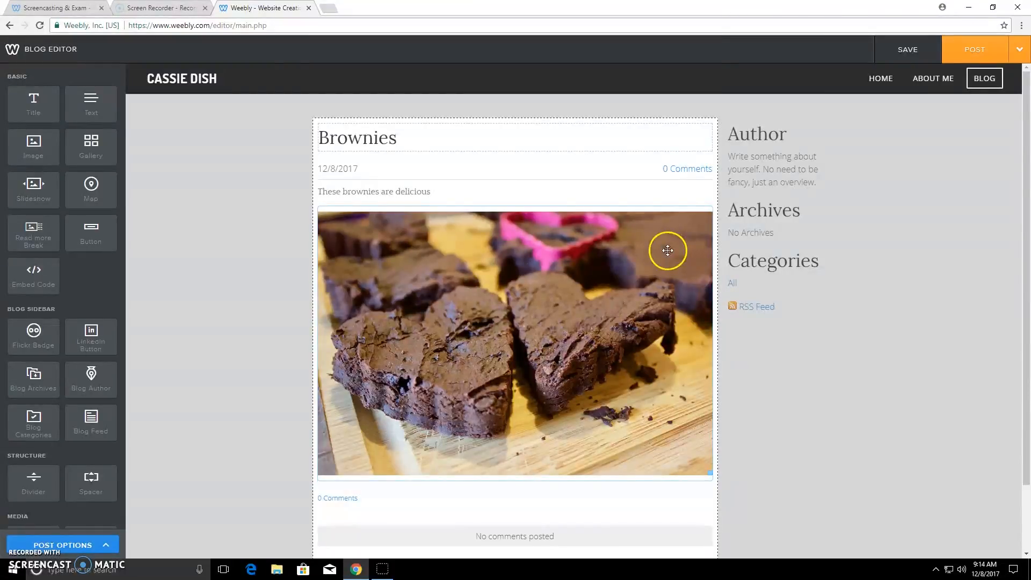
{"action": "mouse_move", "coordinate": [756, 247]}
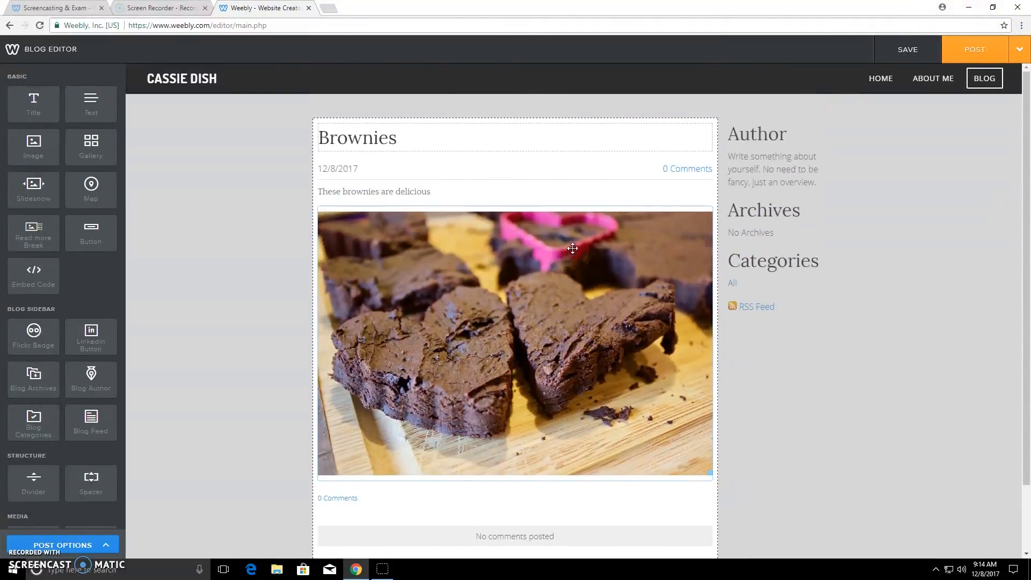
{"action": "mouse_move", "coordinate": [960, 49]}
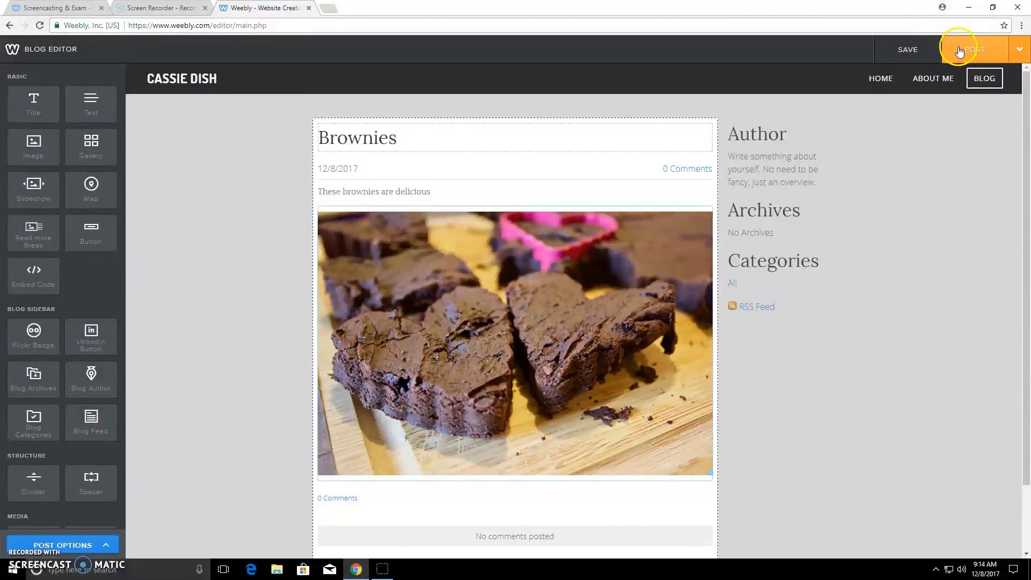
- Post the 'Brownies' blog entry to the Blog page and close the Blog Post Added notice
{"action": "left_click", "coordinate": [972, 49]}
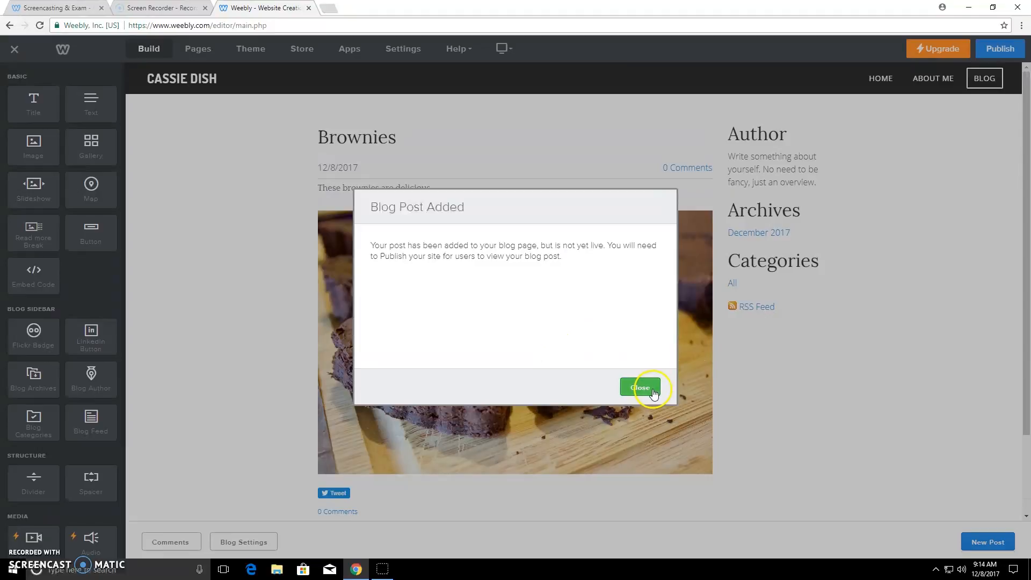
{"action": "left_click", "coordinate": [639, 387]}
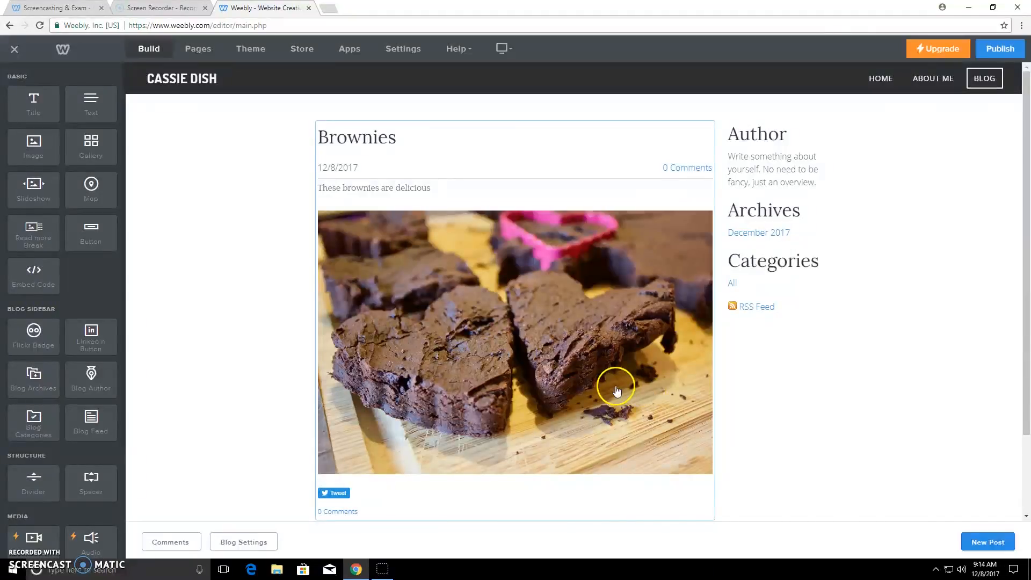
{"action": "mouse_move", "coordinate": [625, 369]}
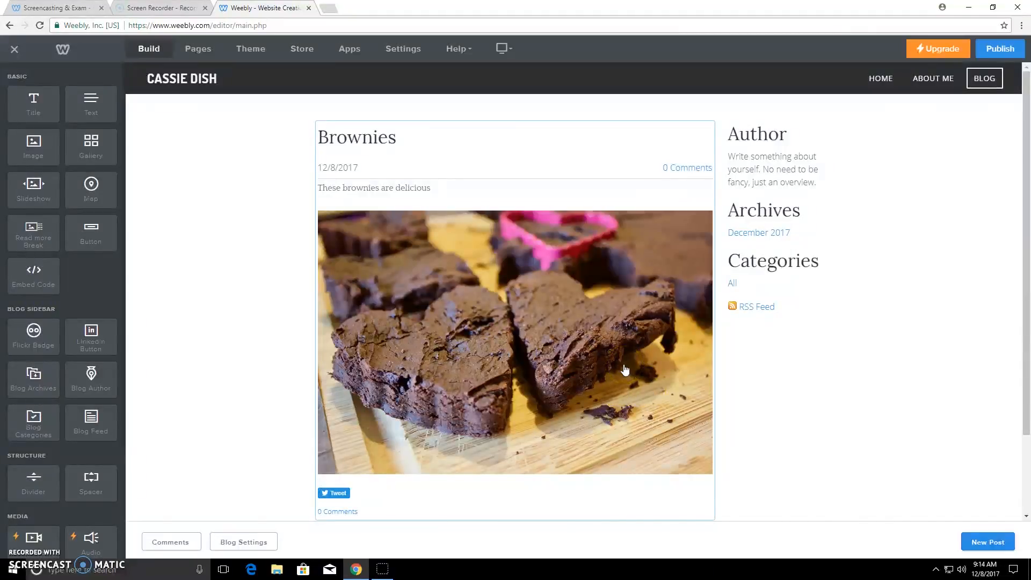